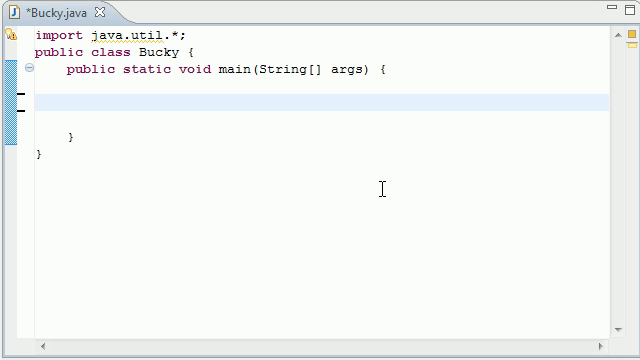
{"action": "mouse_move", "coordinate": [216, 116]}
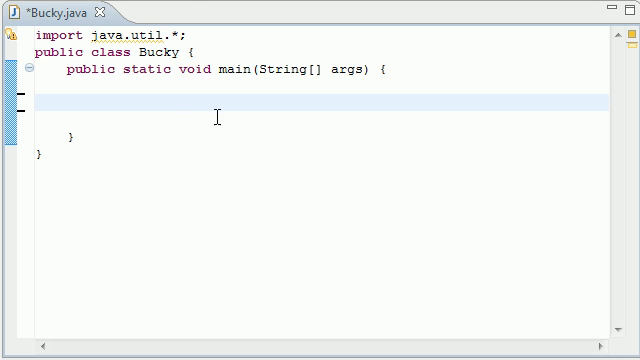
{"action": "mouse_move", "coordinate": [120, 100]}
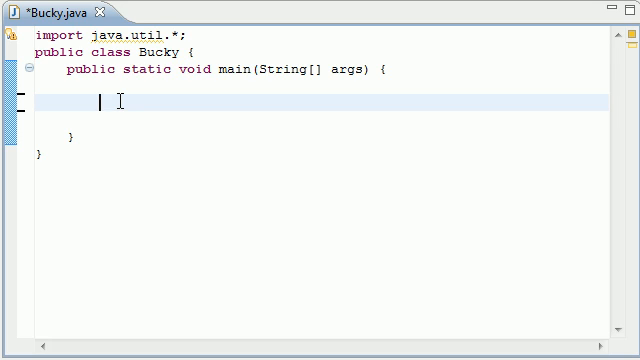
Declare an empty String[] things = {}; inside main
{"action": "type", "text": "St"}
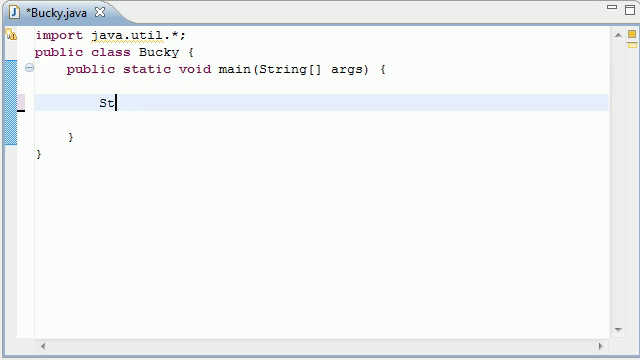
{"action": "type", "text": "ring"}
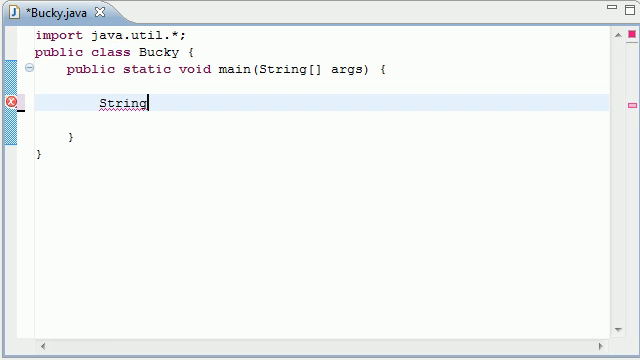
{"action": "type", "text": "[] things"}
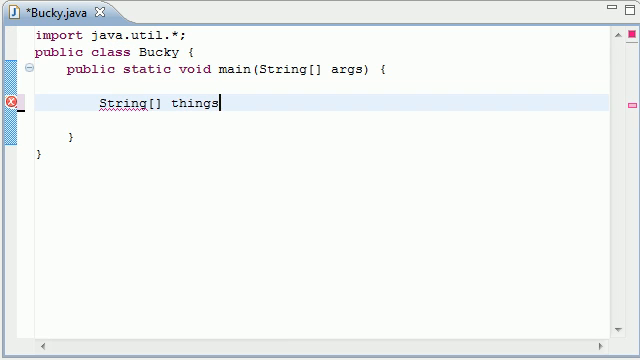
{"action": "type", "text": "="}
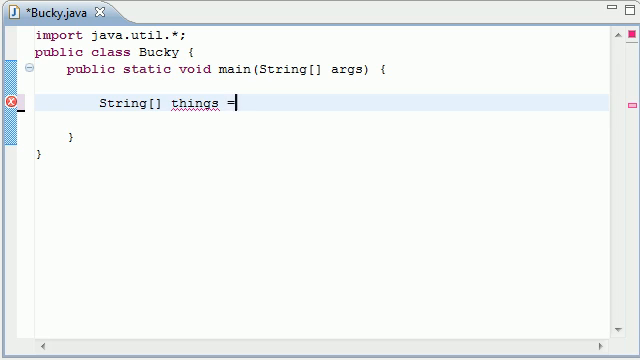
{"action": "type", "text": "{};"}
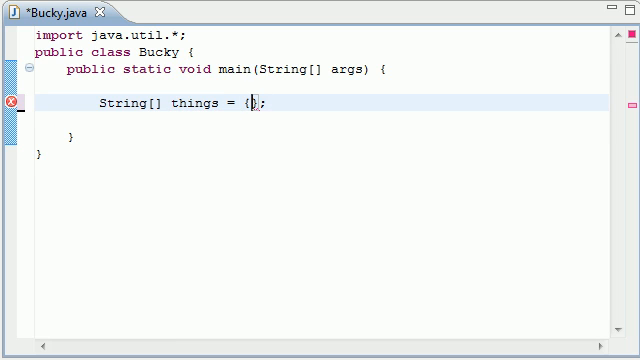
Fill the array with "apple", "bob", "ham", "bob", "bacon"
{"action": "type", "text": "apple\", \"\""}
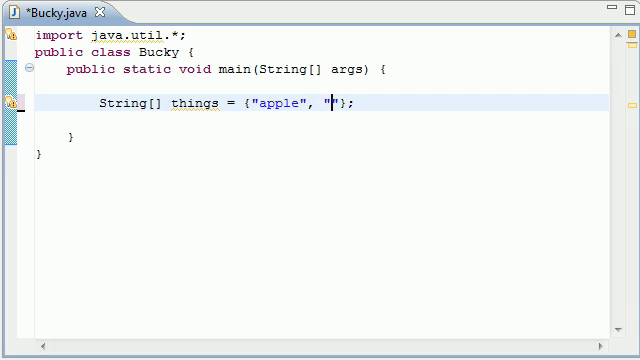
{"action": "type", "text": "bob\", \""}
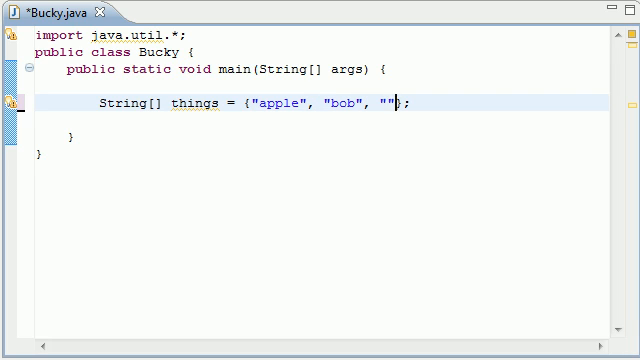
{"action": "type", "text": "ham"}
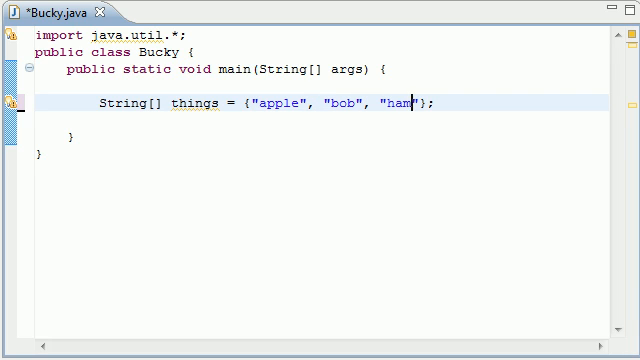
{"action": "type", "text": ", \"\""}
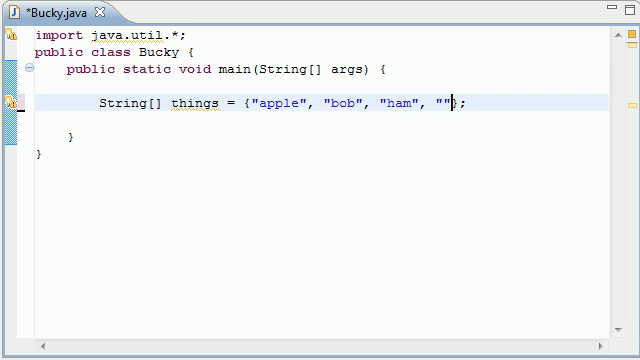
{"action": "type", "text": "bob"}
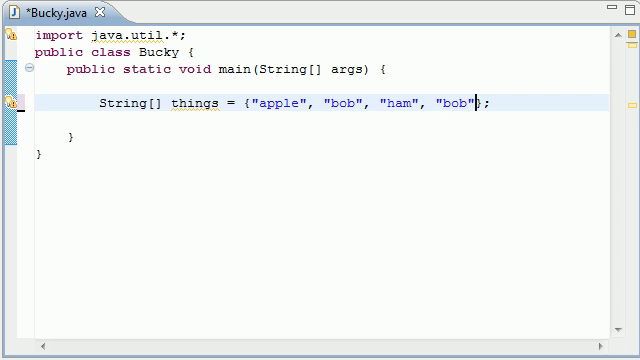
{"action": "type", "text": ", \"ba\""}
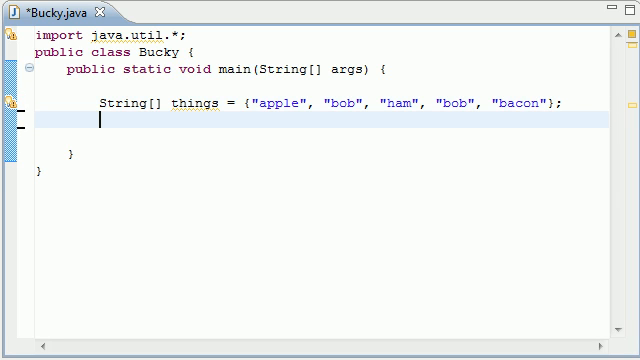
{"action": "mouse_move", "coordinate": [124, 124]}
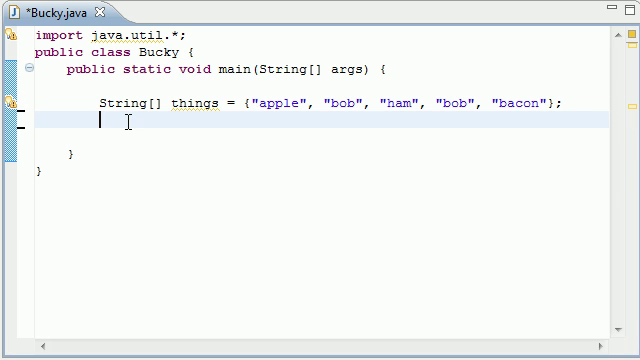
Write List<String> list = Arrays.asList(thigns); with the variable misspelled
{"action": "type", "text": "List<>"}
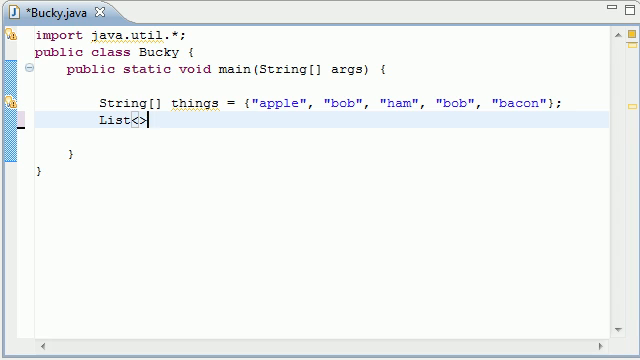
{"action": "type", "text": "String"}
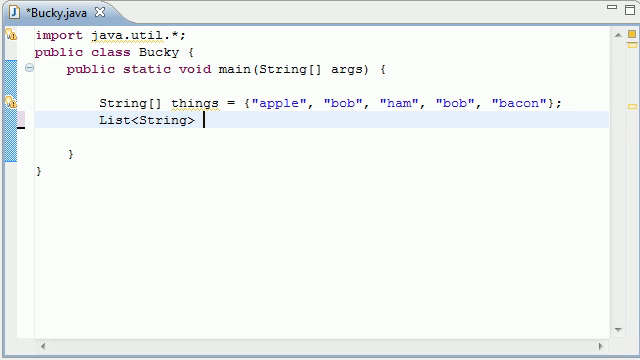
{"action": "type", "text": "list ="}
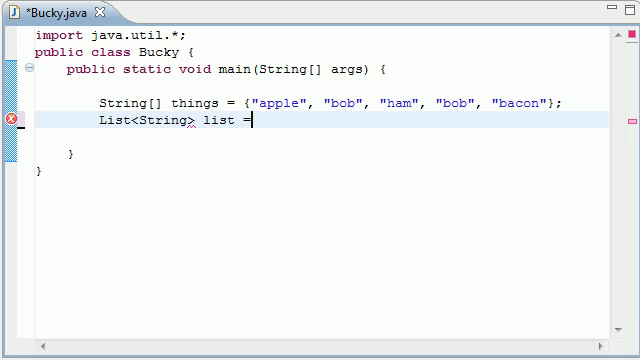
{"action": "type", "text": "Arrays"}
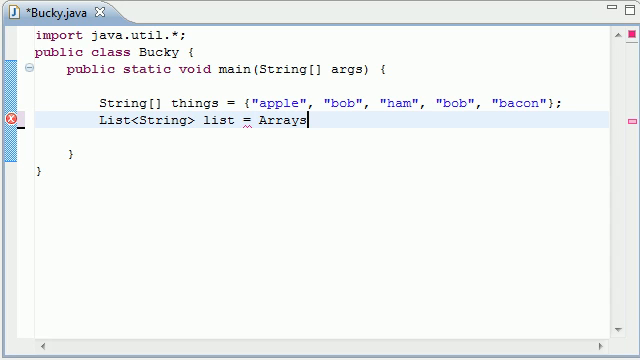
{"action": "type", "text": ".asList"}
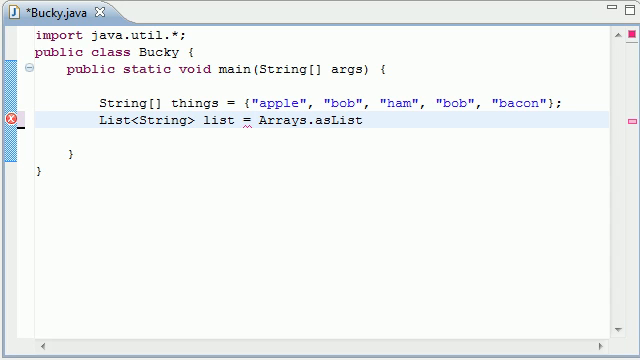
{"action": "type", "text": "(thigns"}
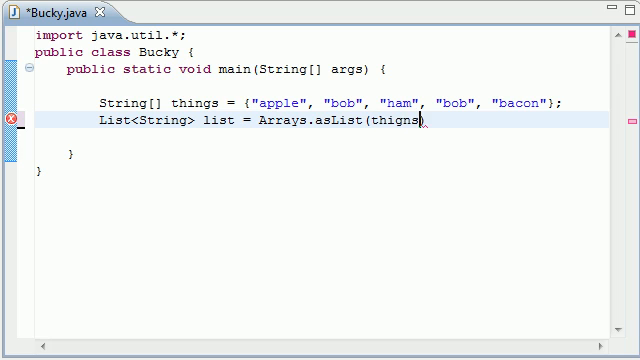
{"action": "type", "text": ";"}
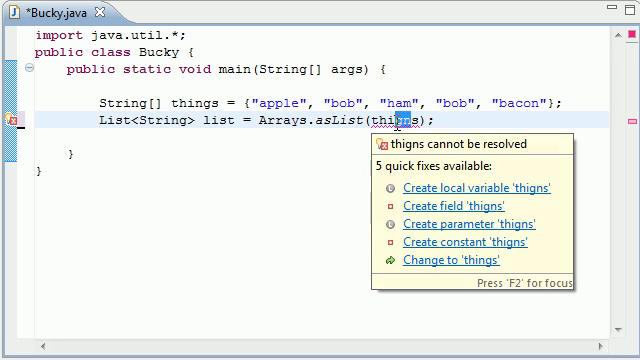
Apply the quick fix 'Change to things' and start a new line
{"action": "left_click", "coordinate": [468, 260]}
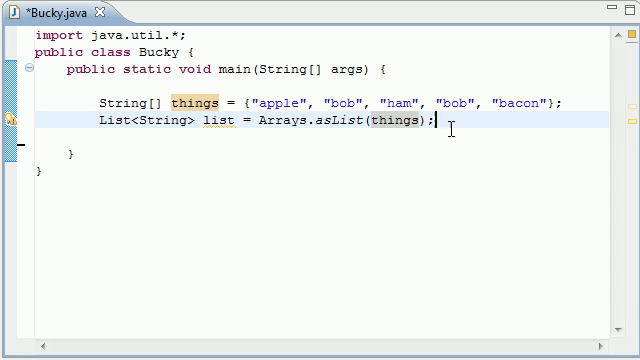
{"action": "key", "text": "Return"}
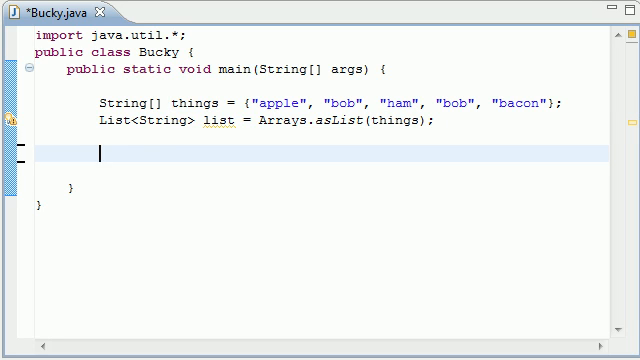
Write System.out.printf("%s ", list); to print the list
{"action": "type", "text": "System"}
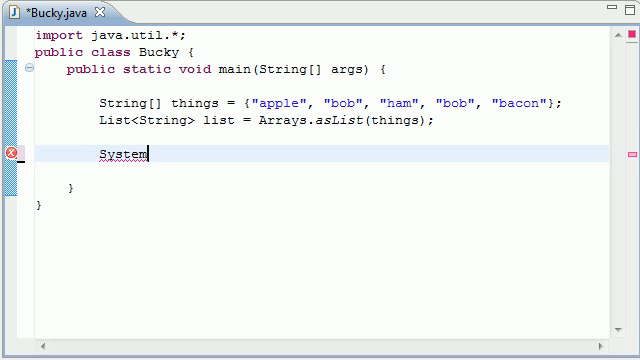
{"action": "type", "text": ".ou"}
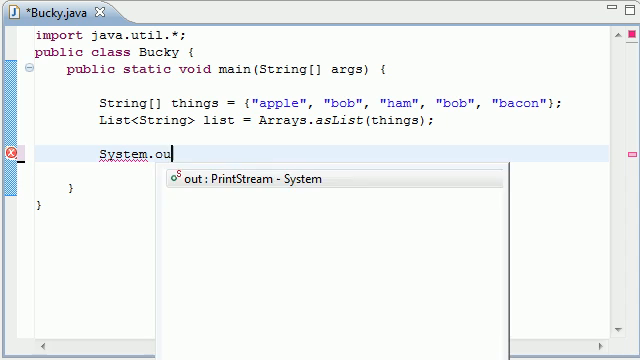
{"action": "type", "text": "t.print"}
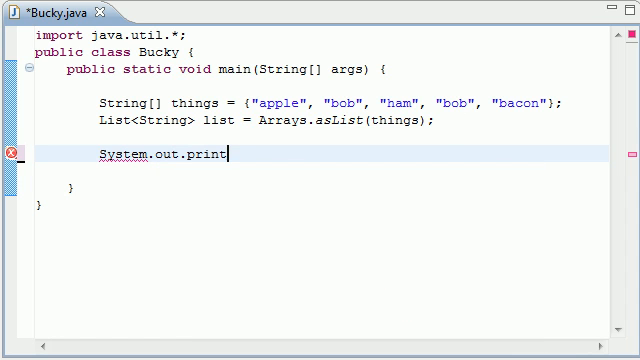
{"action": "type", "text": "f();"}
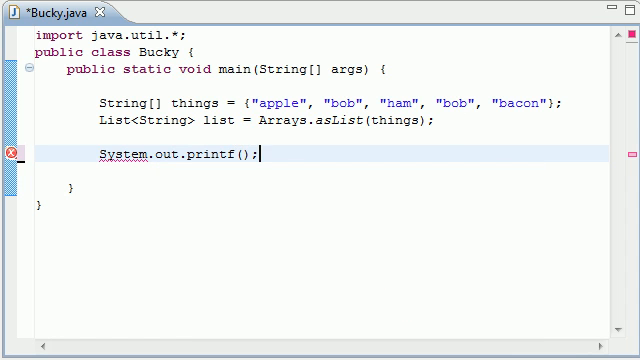
{"action": "type", "text": "\"\""}
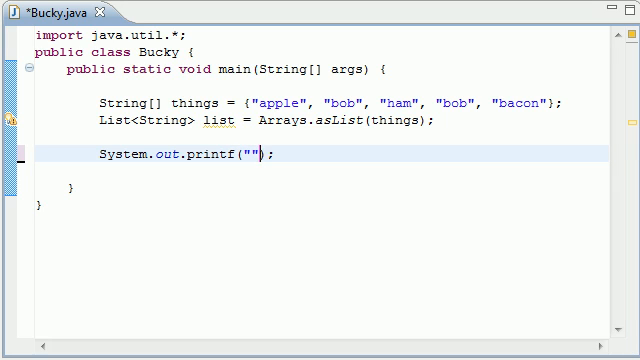
{"action": "type", "text": "%s"}
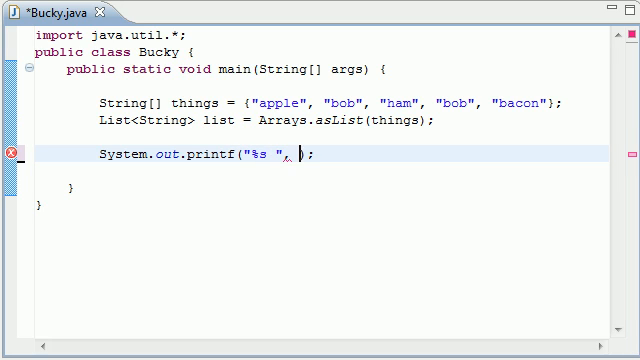
{"action": "type", "text": "list"}
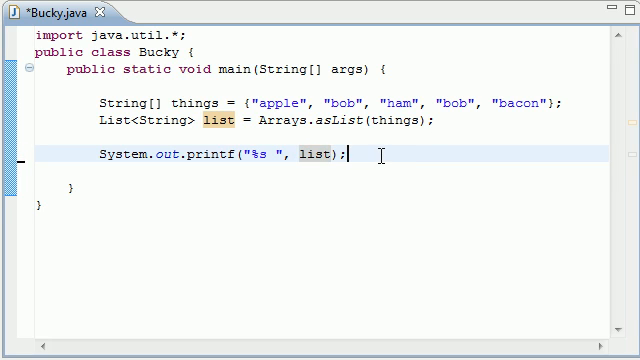
Add a System.out.println(); line for a line break
{"action": "type", "text": "System"}
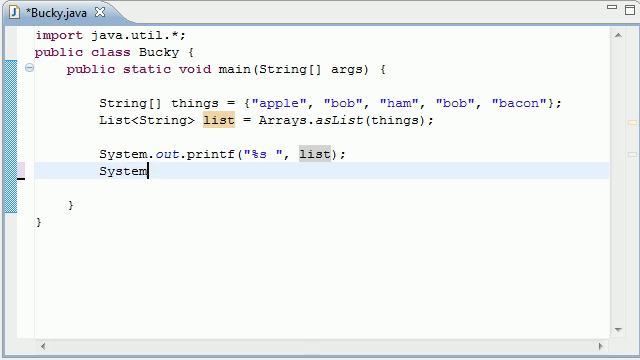
{"action": "type", "text": ".out.println();"}
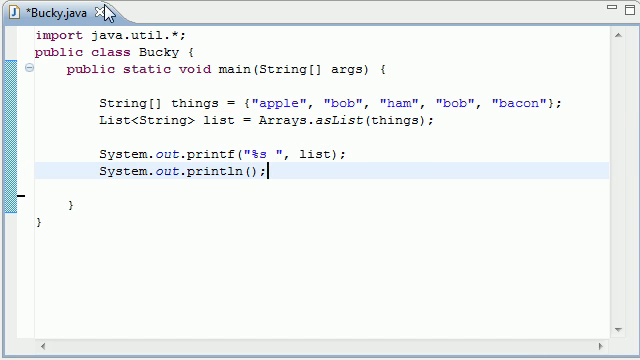
Run Bucky and highlight words in the [apple, bob, ham, bob, bacon] console output
{"action": "key", "text": "ctrl+s"}
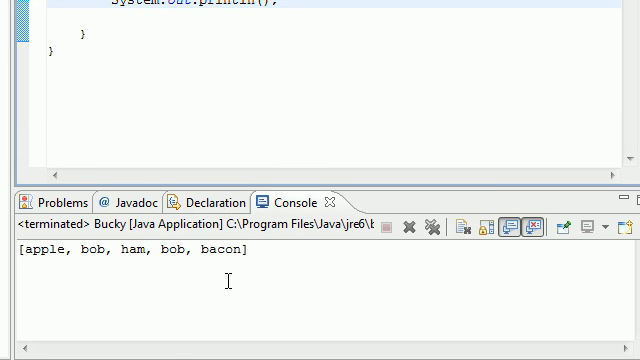
{"action": "double_click", "coordinate": [36, 252]}
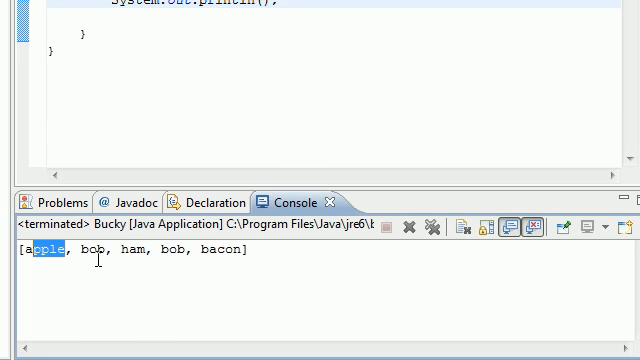
{"action": "double_click", "coordinate": [168, 252]}
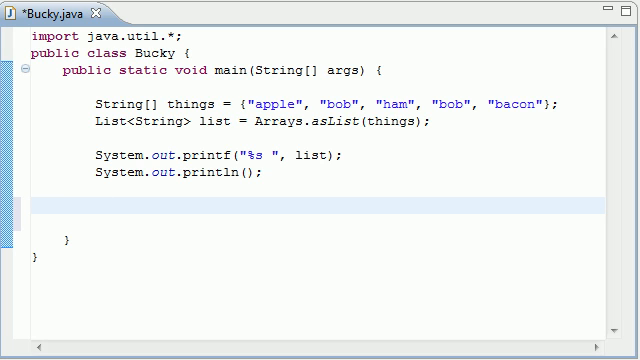
Declare the left side Set<String> set =
{"action": "type", "text": "Se"}
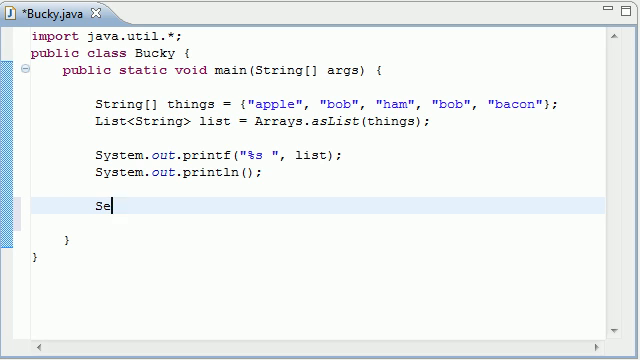
{"action": "type", "text": "t"}
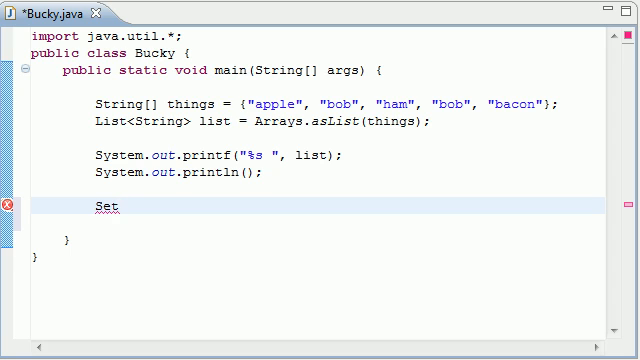
{"action": "type", "text": "<>"}
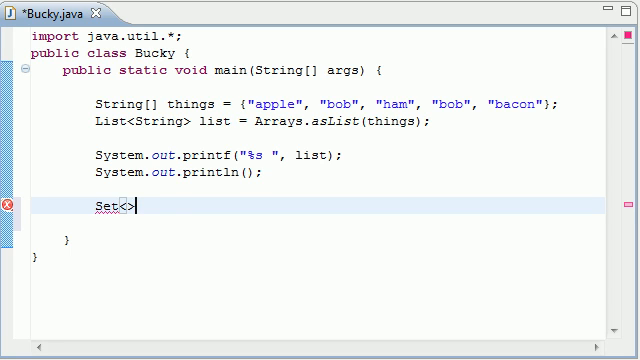
{"action": "type", "text": "String"}
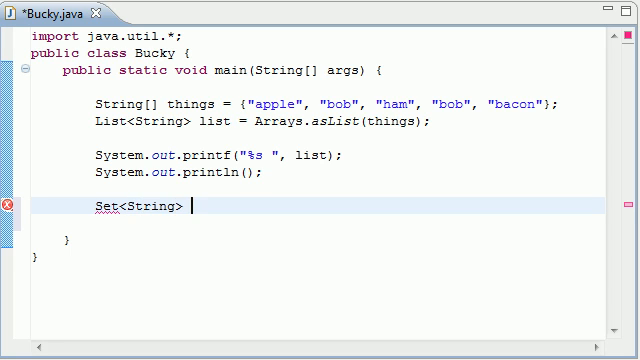
{"action": "type", "text": "s"}
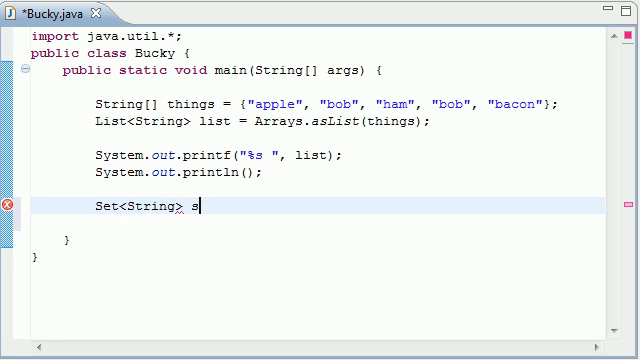
{"action": "type", "text": "et ="}
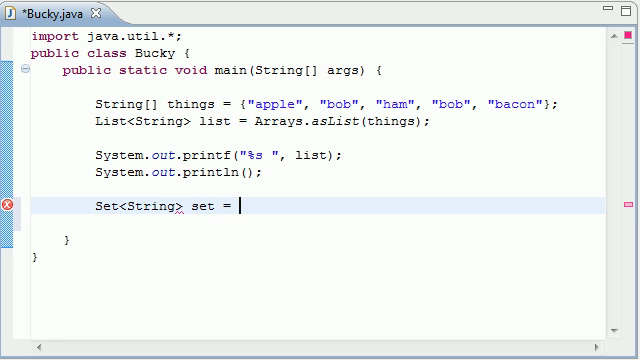
Initialize it as new HashSet<String>(list); to drop duplicates
{"action": "type", "text": "new Hash"}
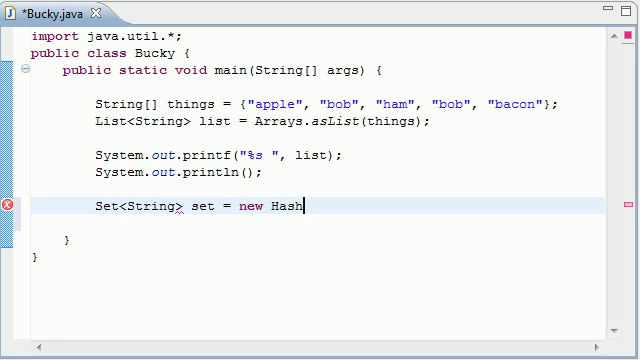
{"action": "type", "text": "Set<>"}
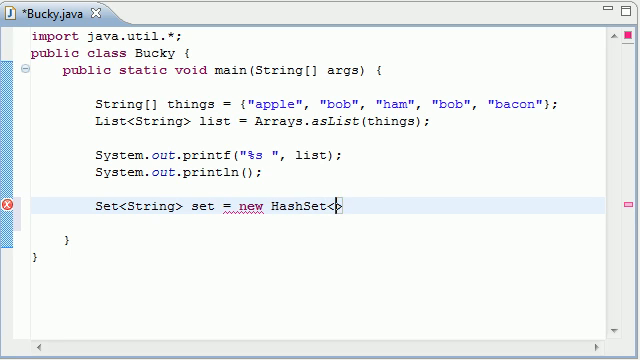
{"action": "type", "text": "String>"}
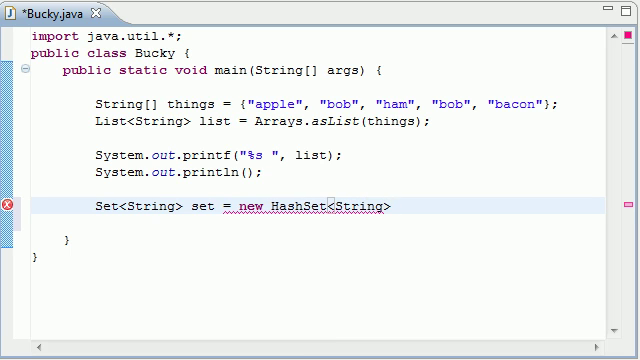
{"action": "type", "text": "()"}
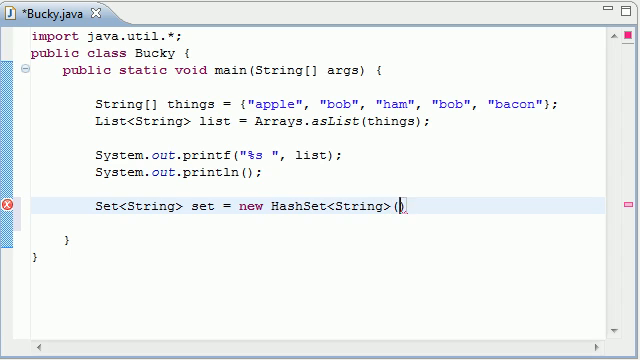
{"action": "type", "text": ")"}
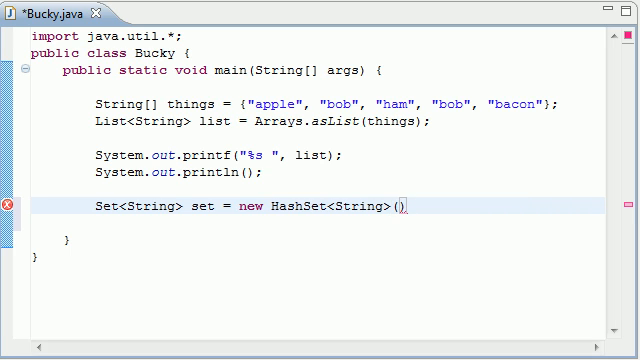
{"action": "type", "text": "list"}
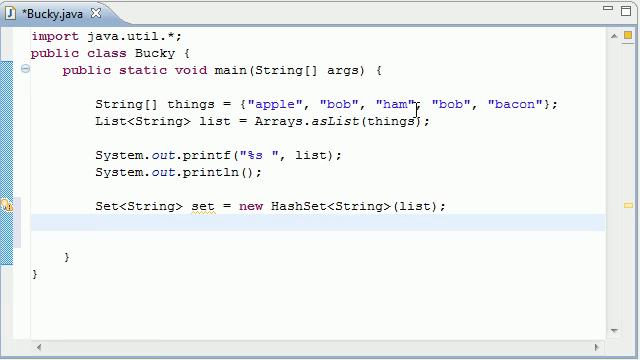
{"action": "mouse_move", "coordinate": [356, 160]}
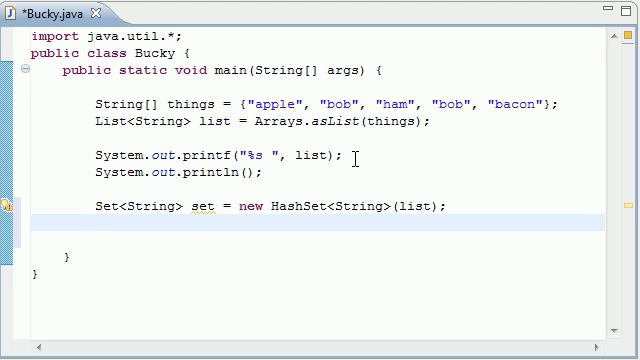
Write System.out.printf("%s ", set); and save Bucky.java
{"action": "type", "text": "System.out.printf(\"%s \", args"}
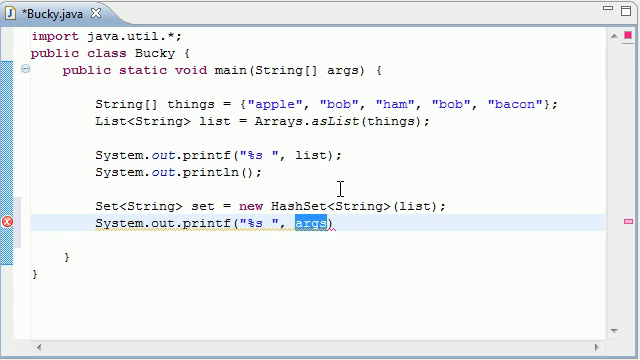
{"action": "type", "text": "set"}
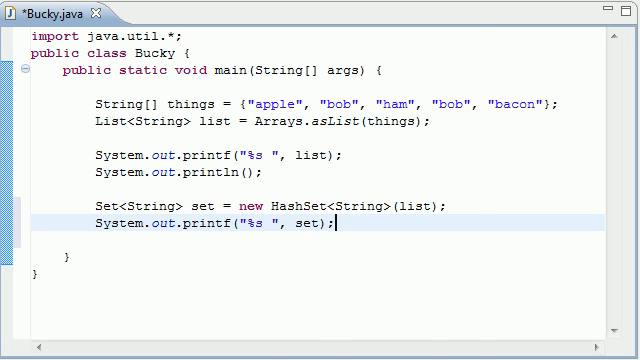
{"action": "key", "text": "ctrl+s"}
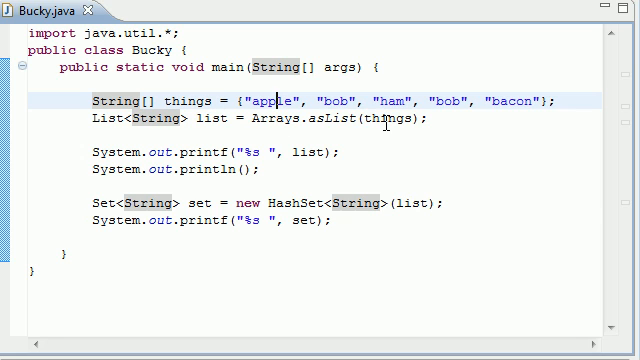
{"action": "double_click", "coordinate": [384, 120]}
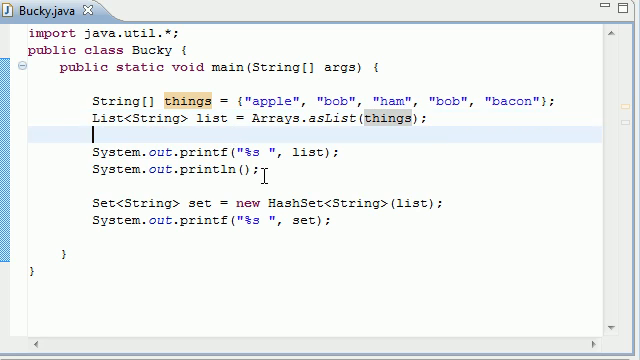
{"action": "left_click_drag", "start_coordinate": [90, 152], "coordinate": [250, 174]}
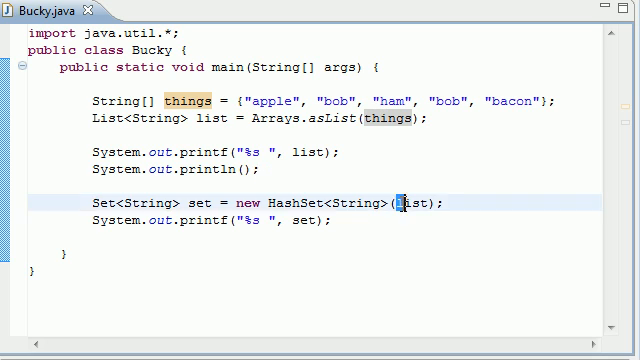
{"action": "double_click", "coordinate": [412, 204]}
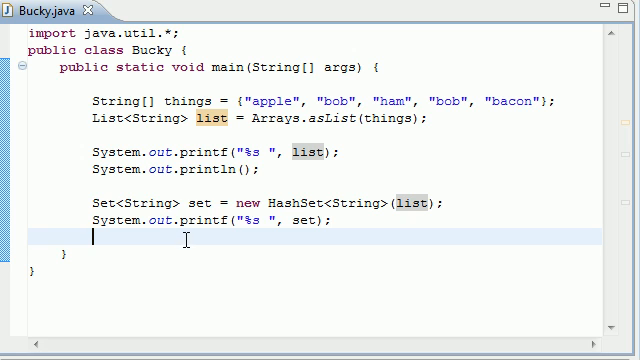
{"action": "mouse_move", "coordinate": [196, 152]}
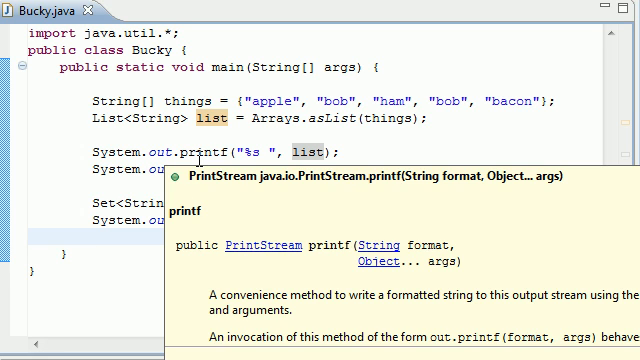